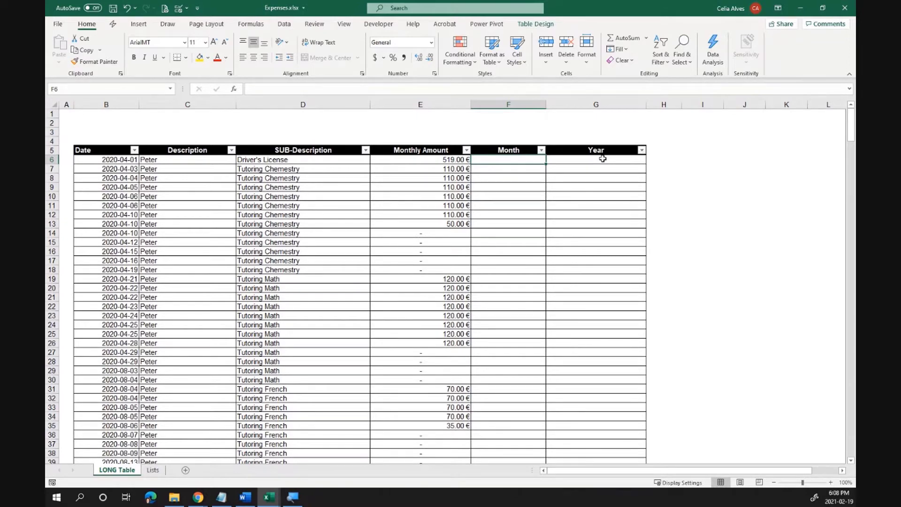
{"action": "mouse_move", "coordinate": [525, 159]}
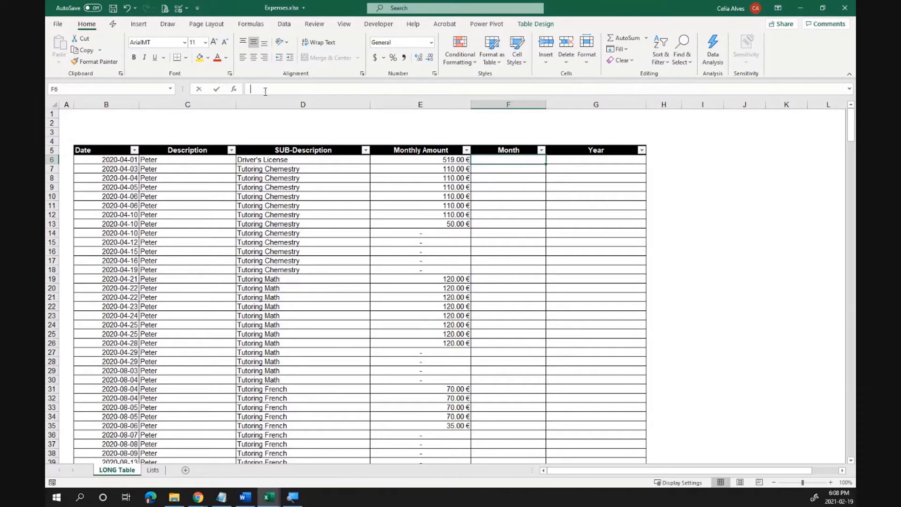
{"action": "type", "text": "="}
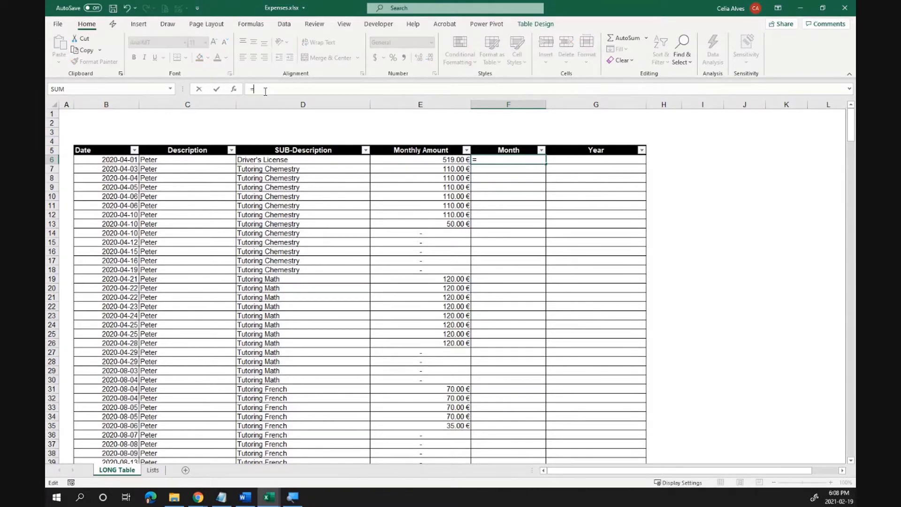
{"action": "type", "text": "Mon"}
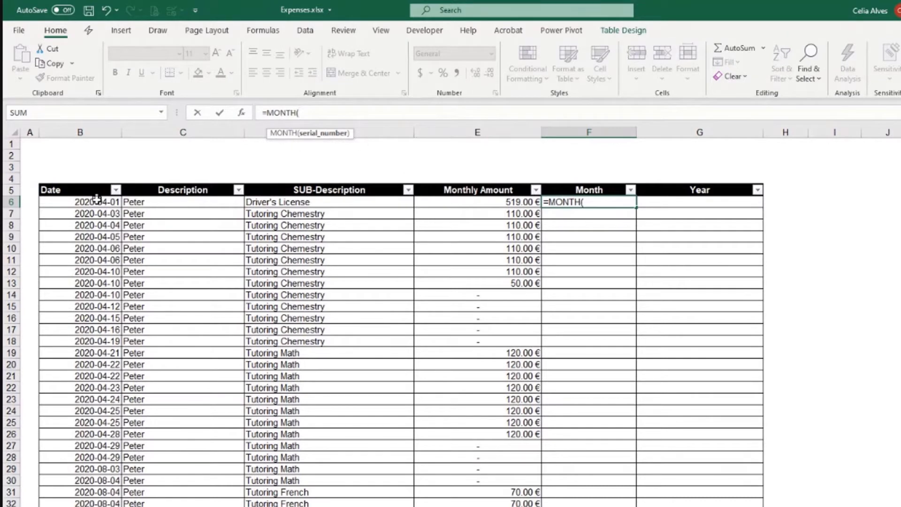
{"action": "left_click", "coordinate": [79, 201]}
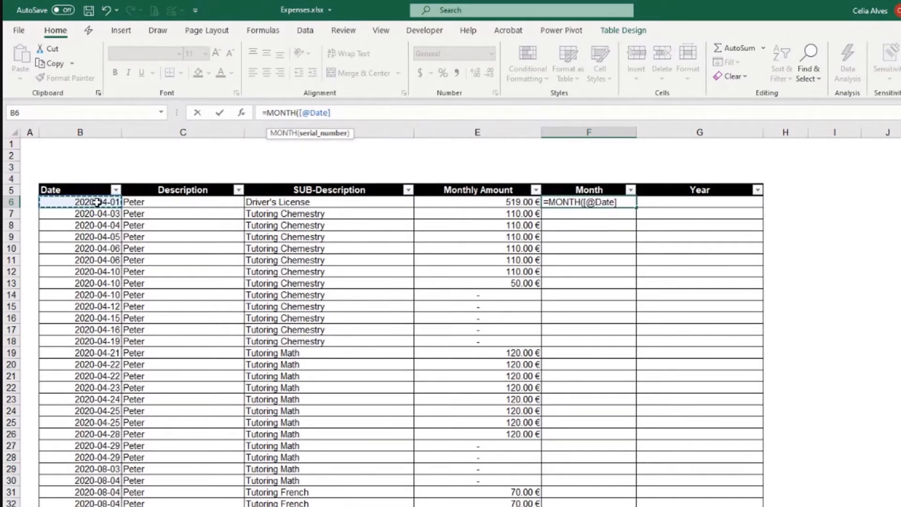
{"action": "type", "text": ")"}
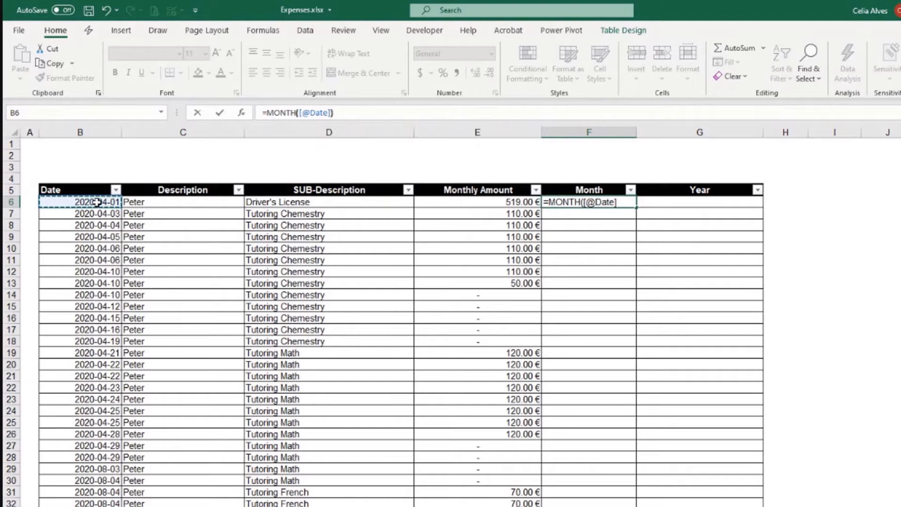
{"action": "left_click", "coordinate": [587, 202]}
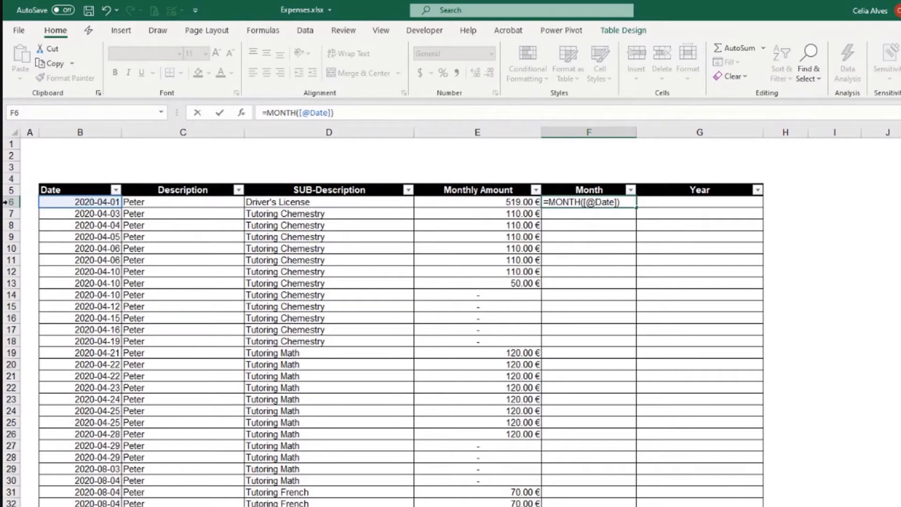
{"action": "left_click", "coordinate": [298, 111]}
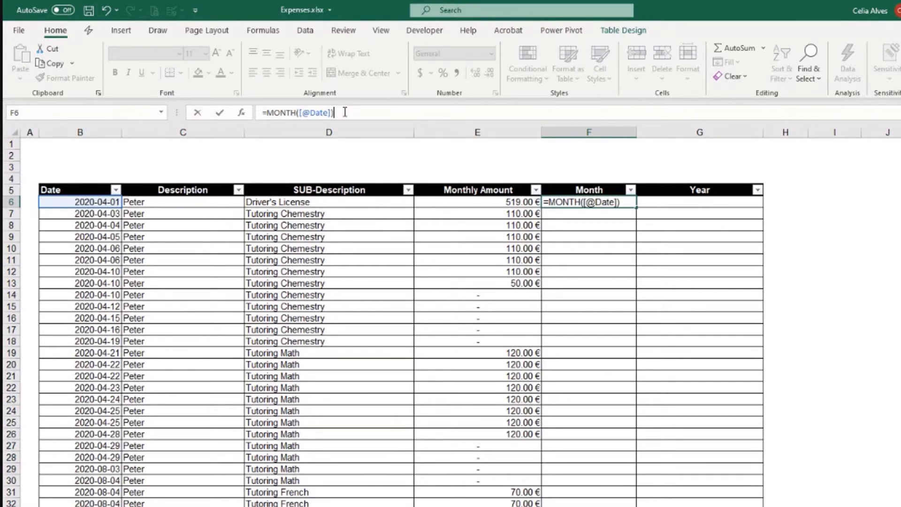
Commit the MONTH formula so the column fills with month numbers like 4 and 8.
{"action": "key", "text": "Return"}
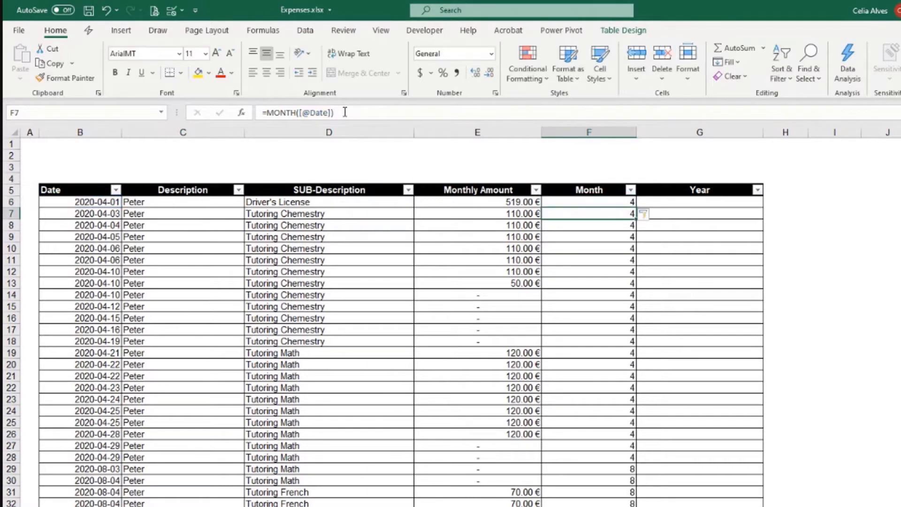
{"action": "mouse_move", "coordinate": [75, 213]}
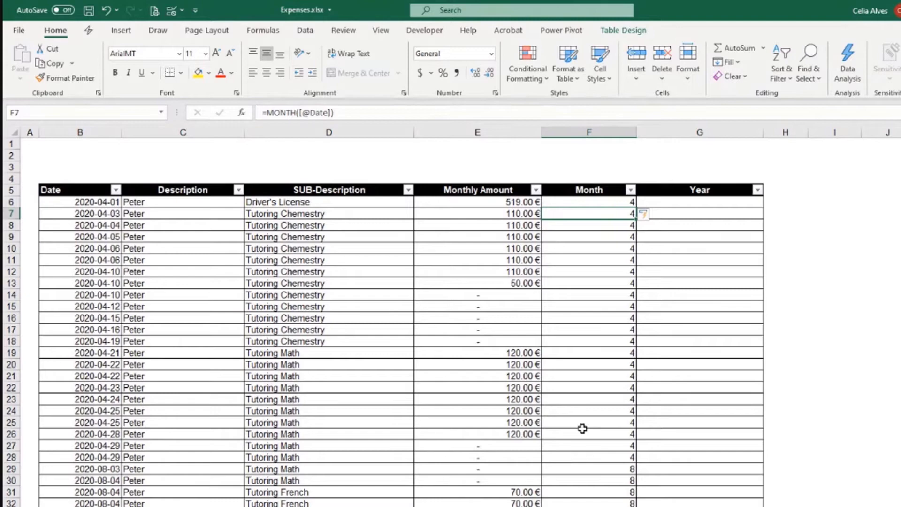
{"action": "scroll", "scroll_direction": "down", "scroll_amount": 3}
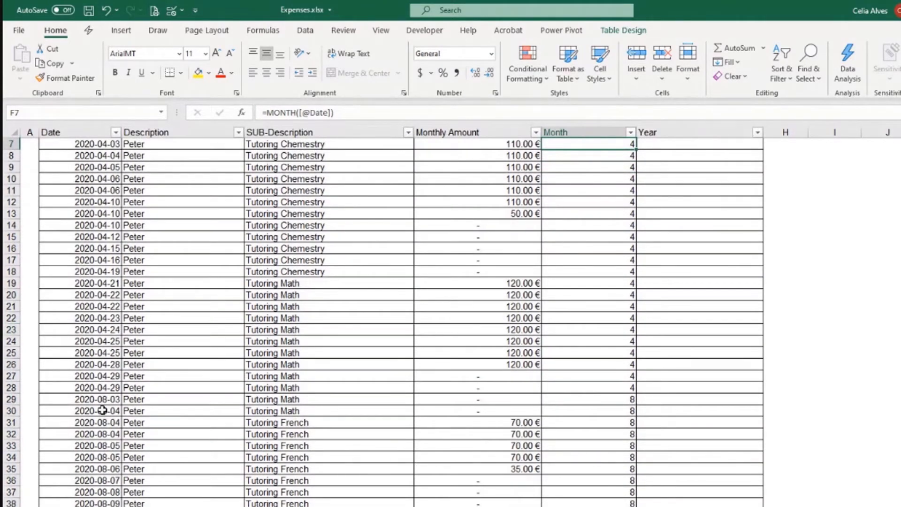
{"action": "mouse_move", "coordinate": [613, 452]}
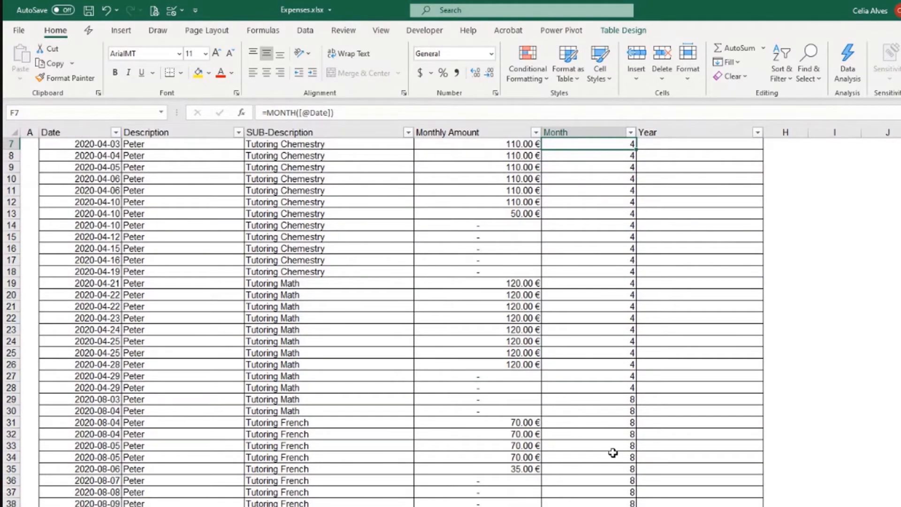
{"action": "mouse_move", "coordinate": [622, 464]}
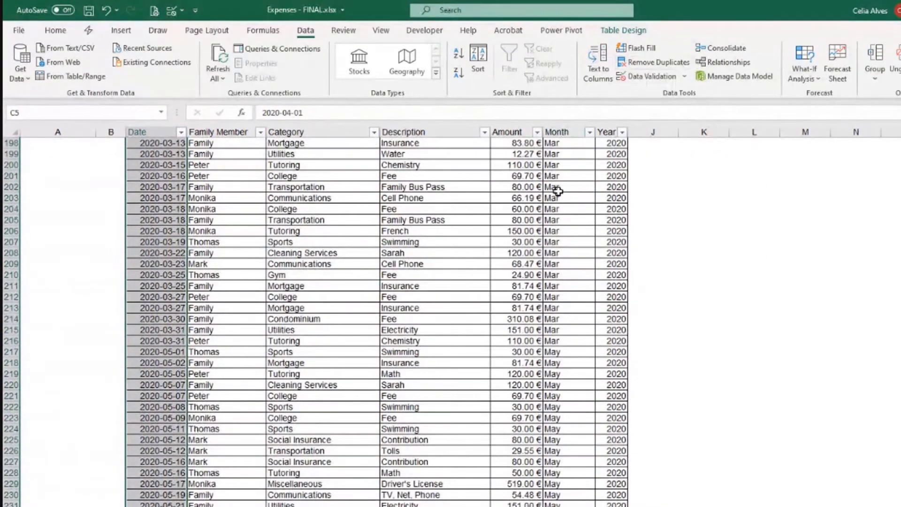
Inspect the finished workbook's Month formula, a TEXT on Date giving Apr, Aug.
{"action": "left_click", "coordinate": [569, 186]}
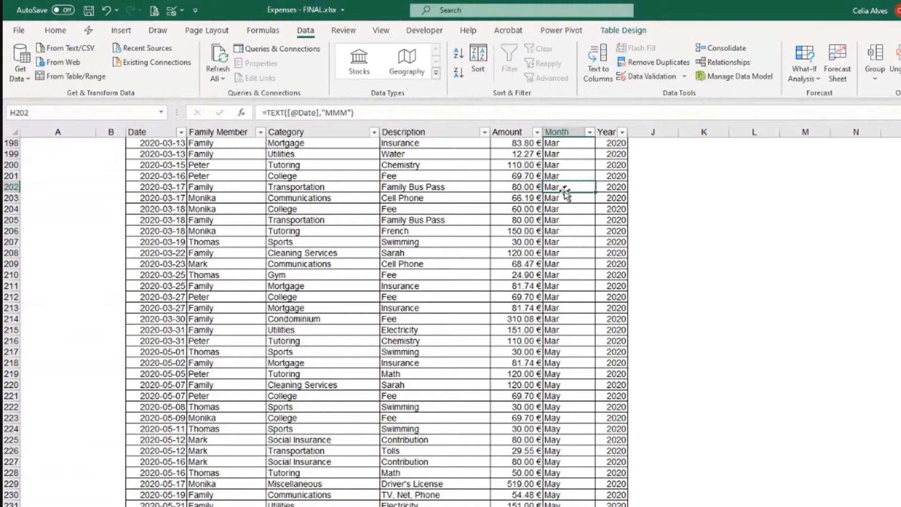
{"action": "mouse_move", "coordinate": [573, 214]}
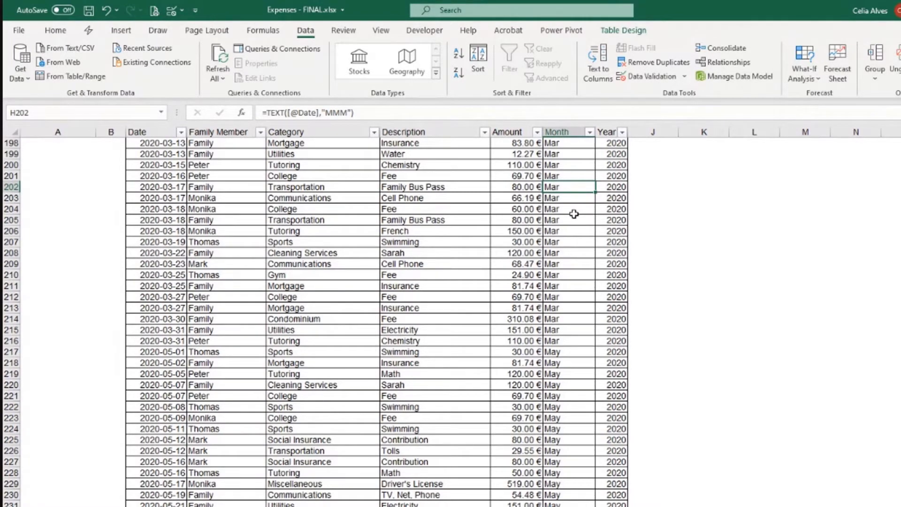
{"action": "scroll", "scroll_direction": "up", "scroll_amount": 3}
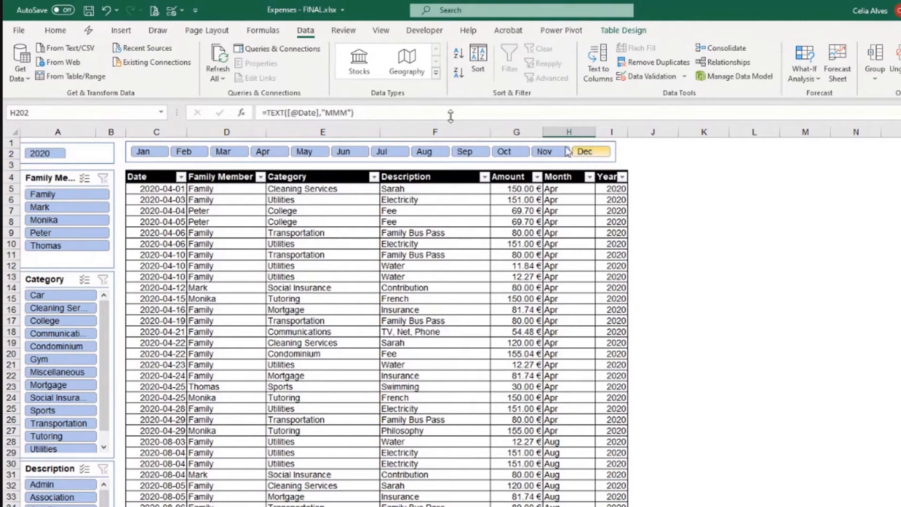
{"action": "left_click", "coordinate": [572, 190]}
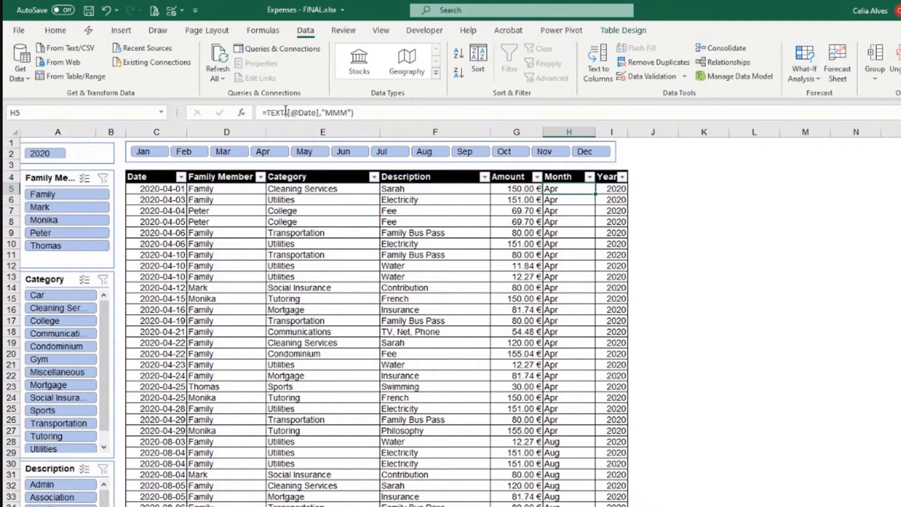
{"action": "mouse_move", "coordinate": [282, 112]}
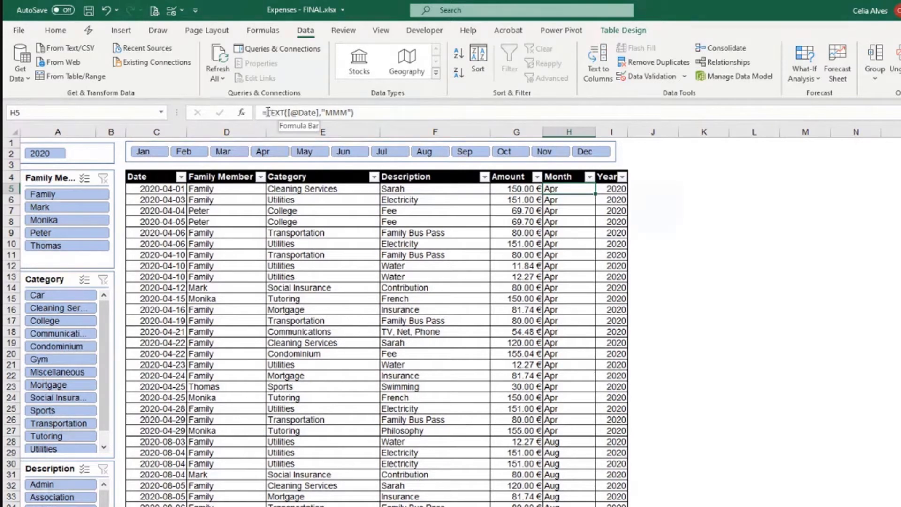
{"action": "mouse_move", "coordinate": [439, 368]}
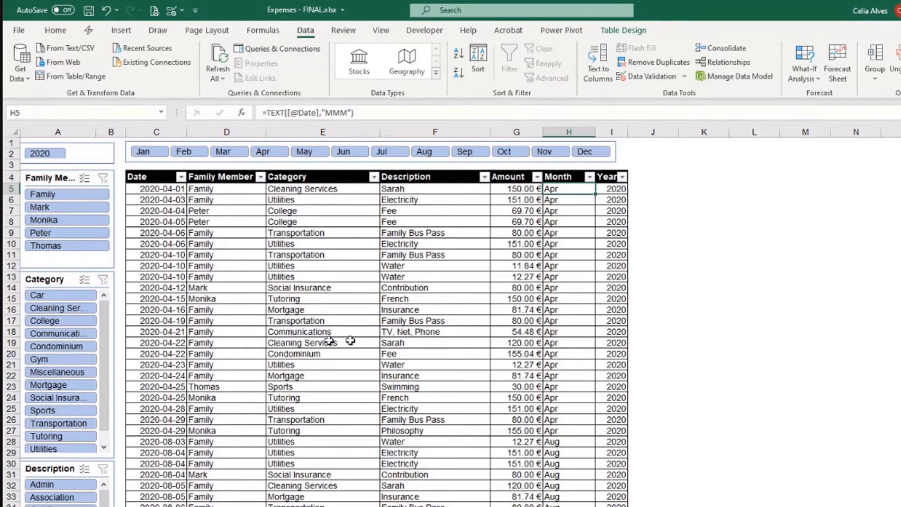
{"action": "mouse_move", "coordinate": [365, 115]}
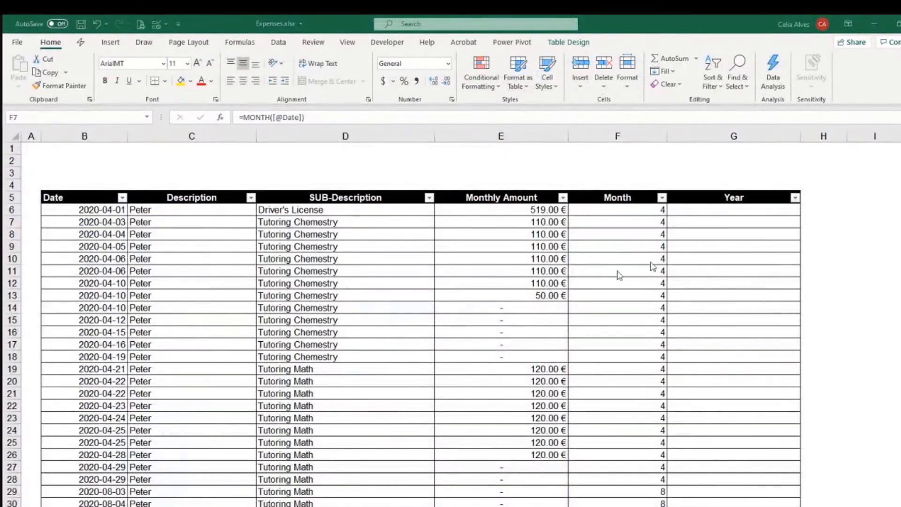
Start rewriting the first Month cell's formula as =TEXT( on the row's Date.
{"action": "left_click", "coordinate": [618, 221]}
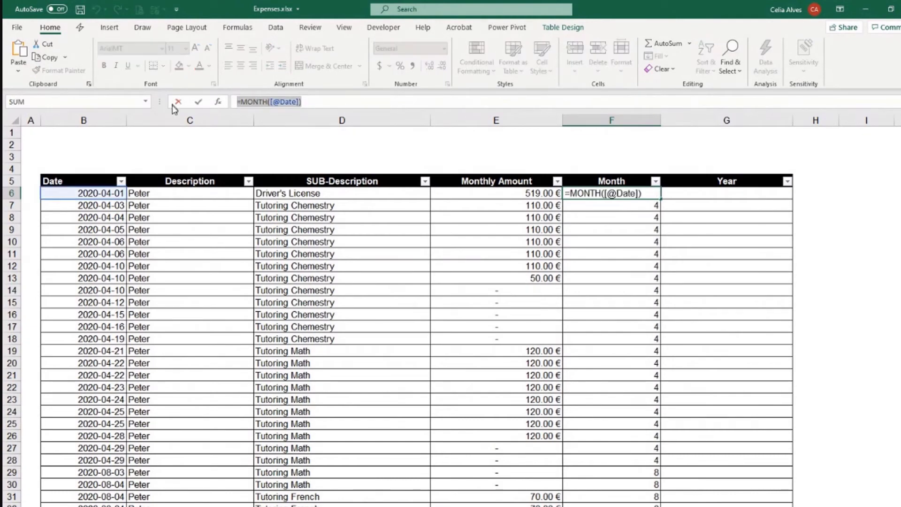
{"action": "type", "text": "=T"}
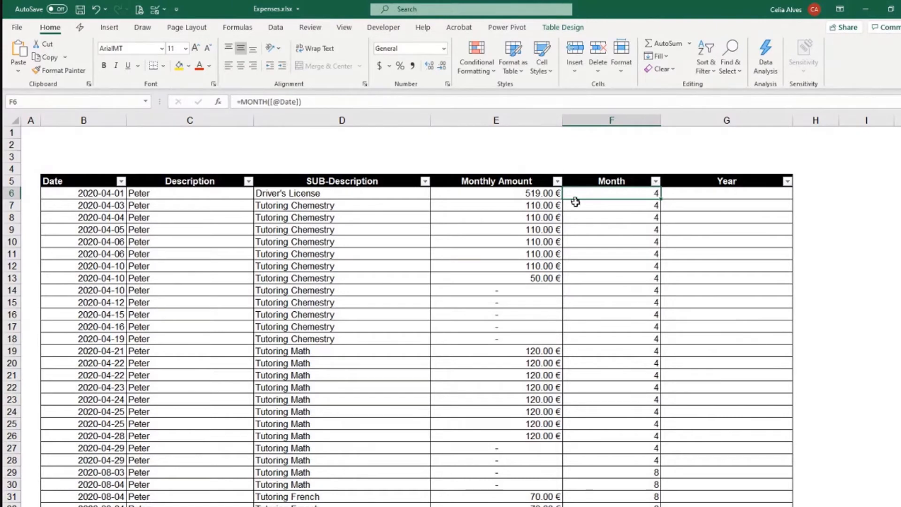
{"action": "type", "text": "=Te"}
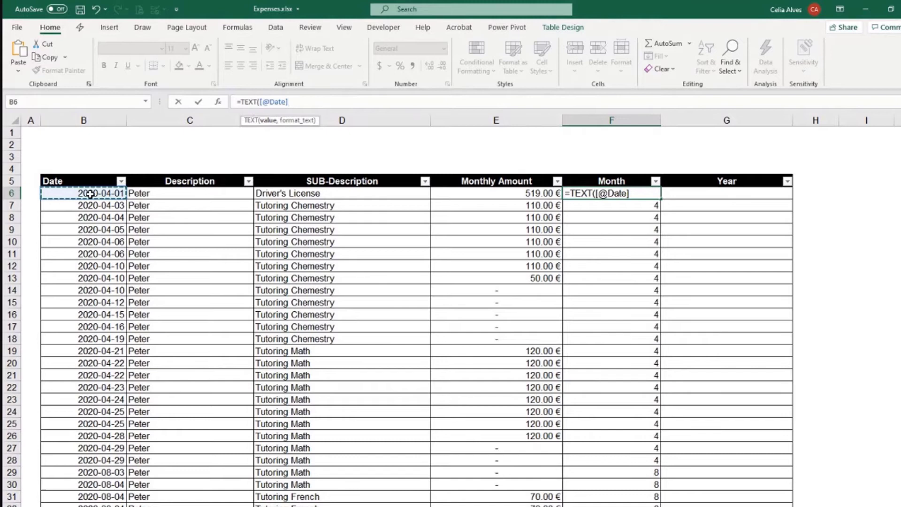
{"action": "type", "text": ","}
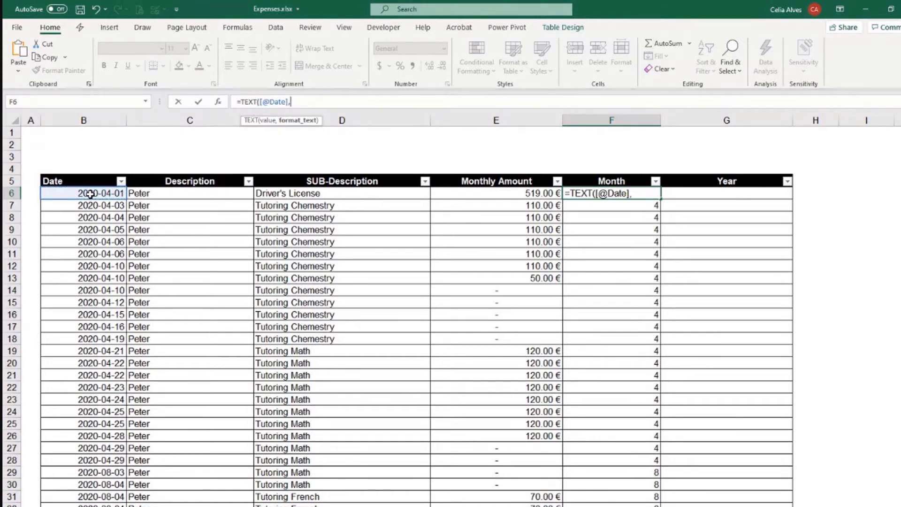
{"action": "type", "text": "\""}
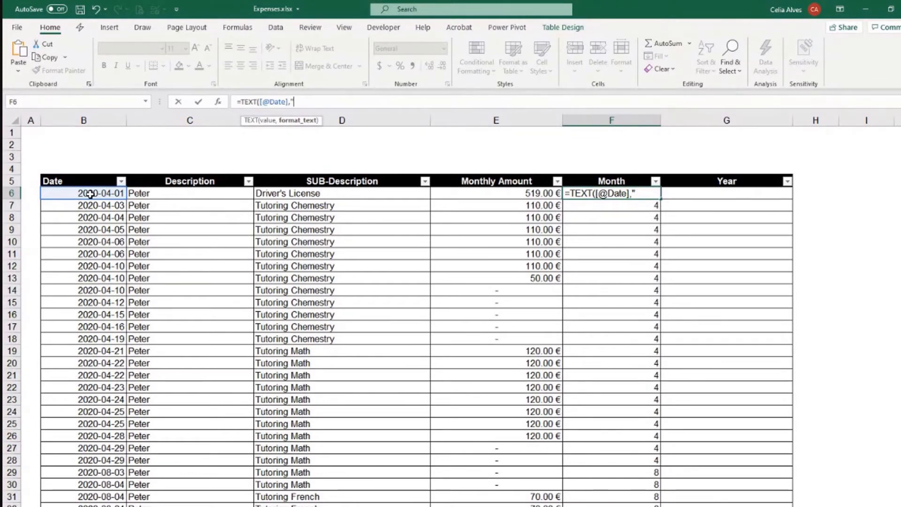
{"action": "type", "text": "M"}
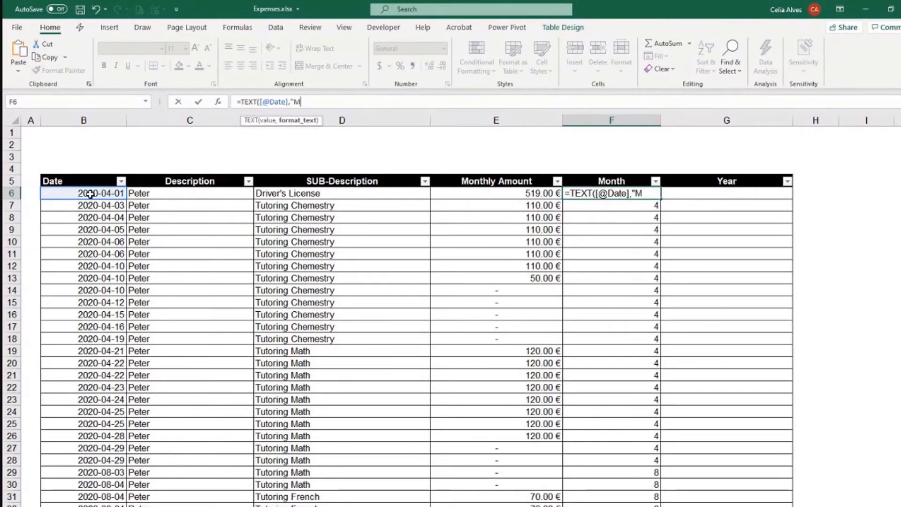
{"action": "type", "text": "MMM"}
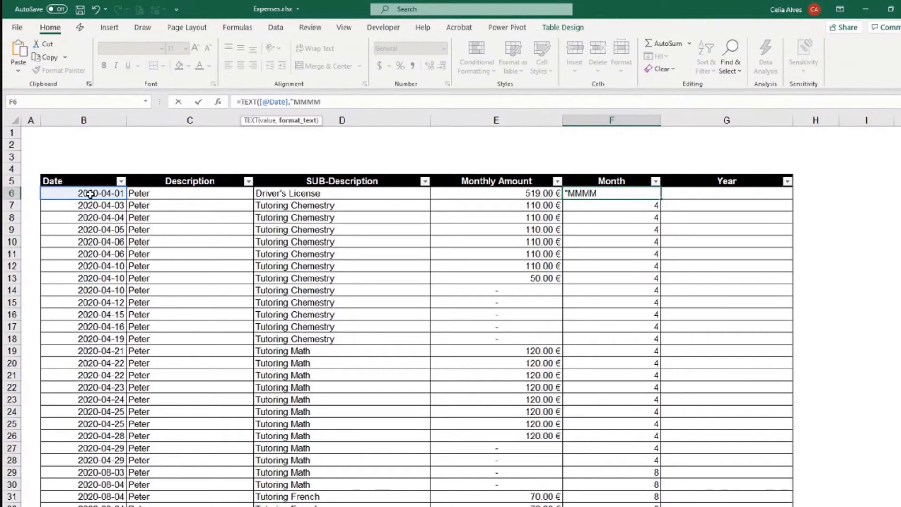
{"action": "type", "text": "\")"}
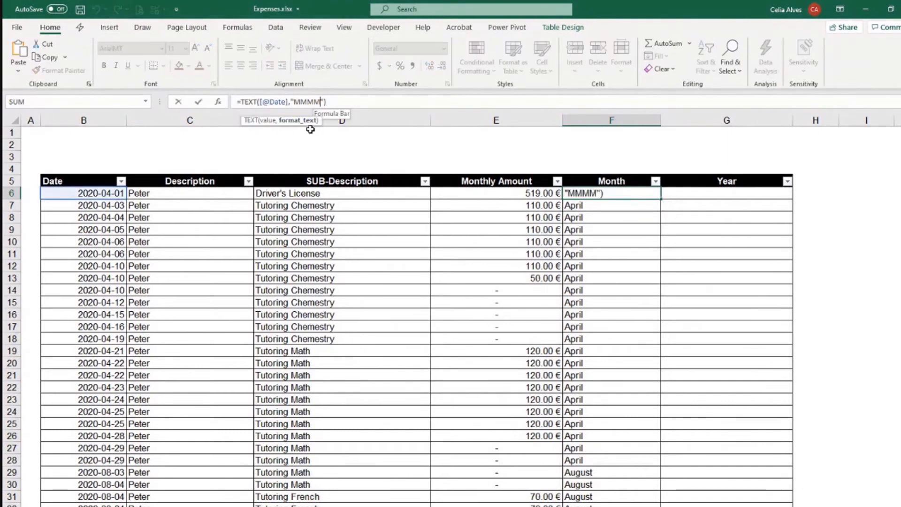
{"action": "key", "text": "Backspace"}
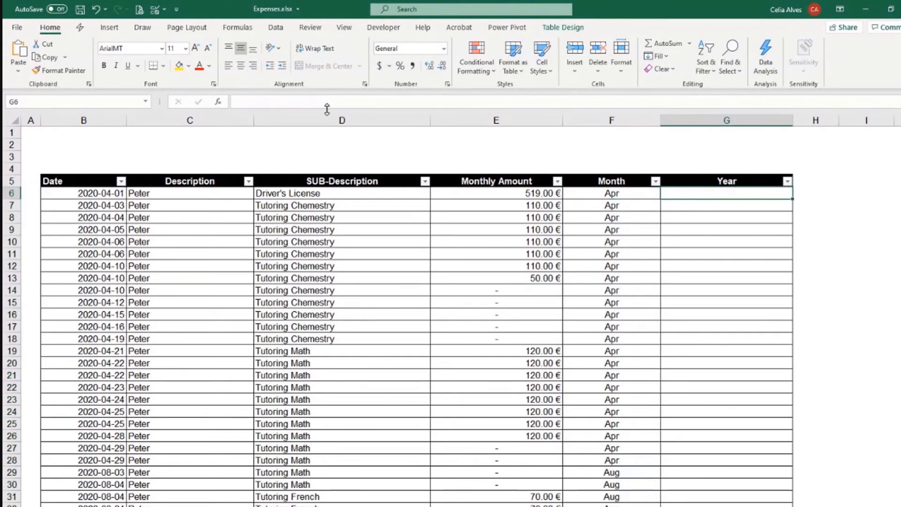
{"action": "type", "text": "="}
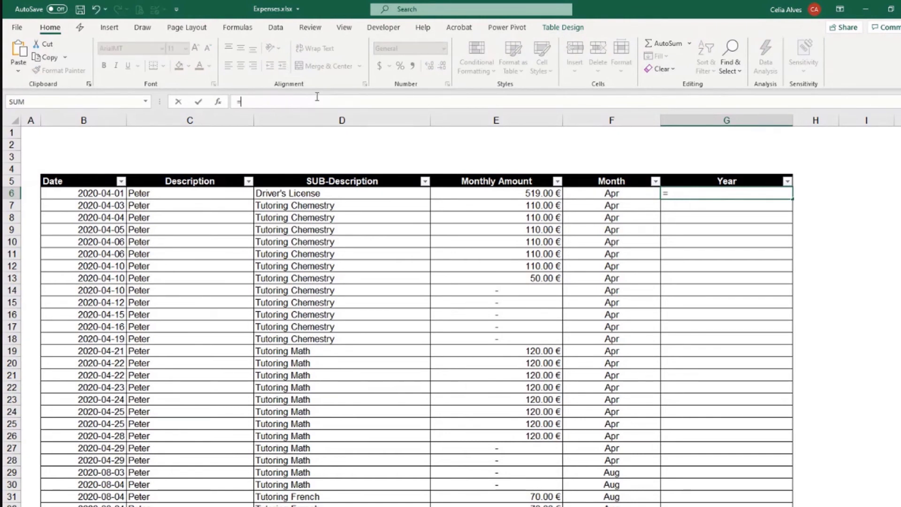
{"action": "type", "text": "YEAR("}
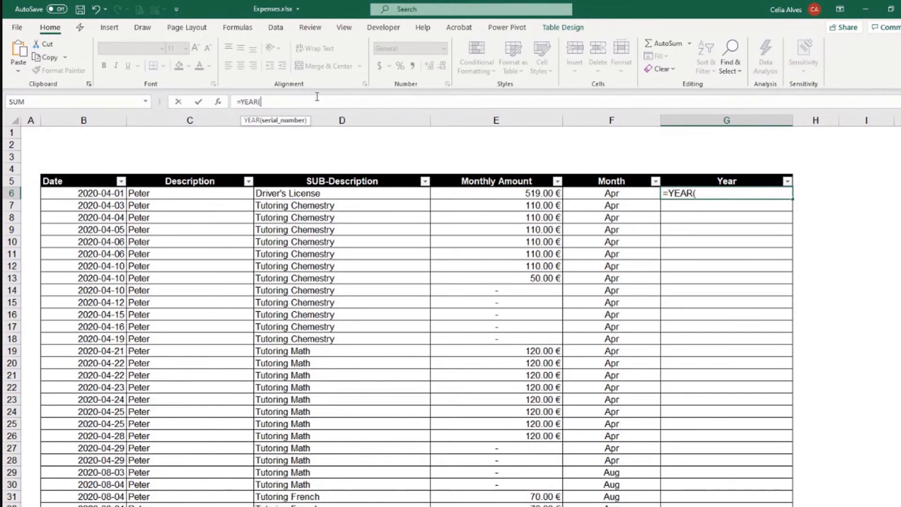
{"action": "left_click", "coordinate": [100, 193]}
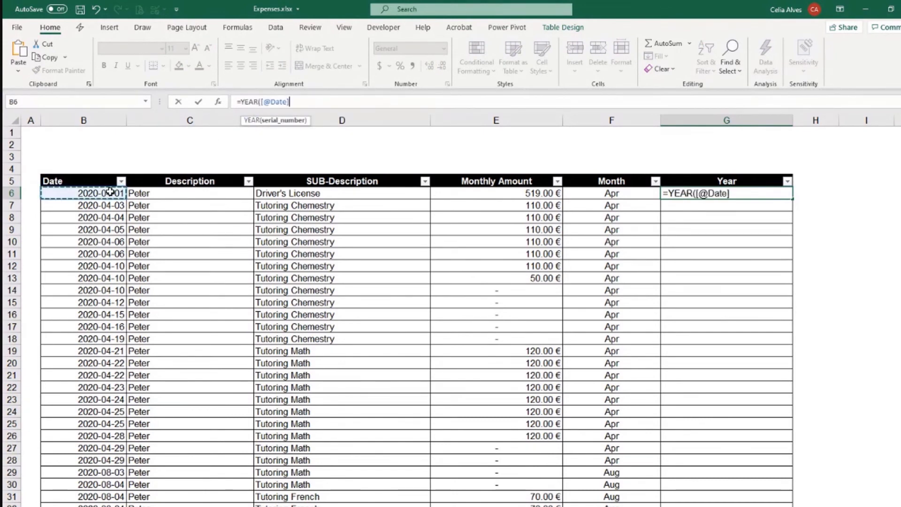
{"action": "type", "text": ")"}
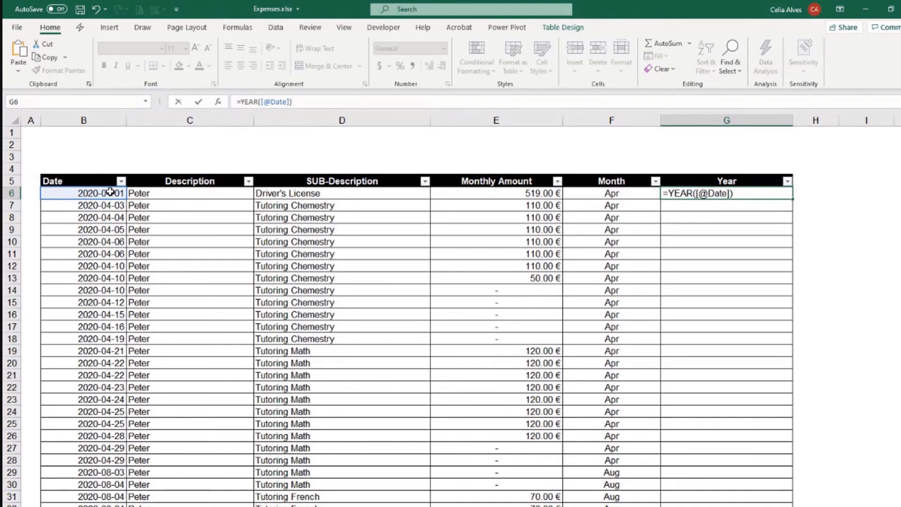
{"action": "key", "text": "Return"}
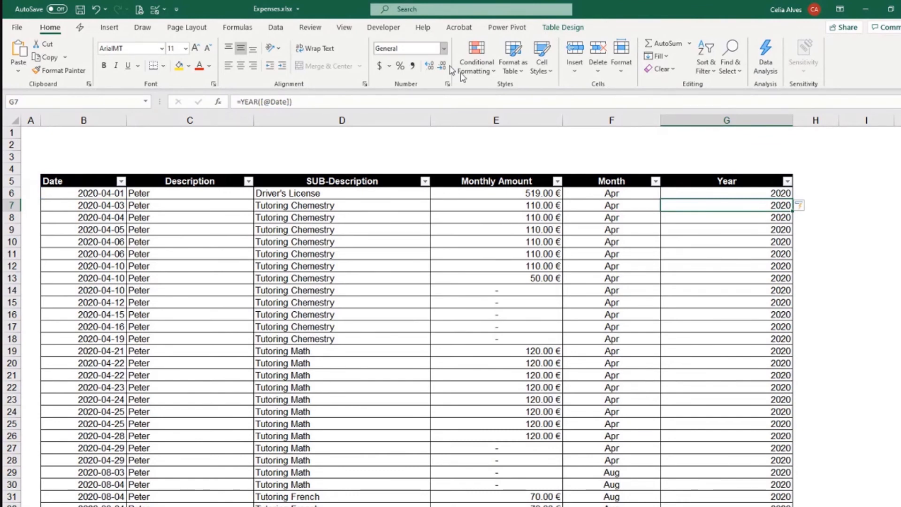
AutoFit the Year column width to its 2020 values.
{"action": "left_click", "coordinate": [725, 120]}
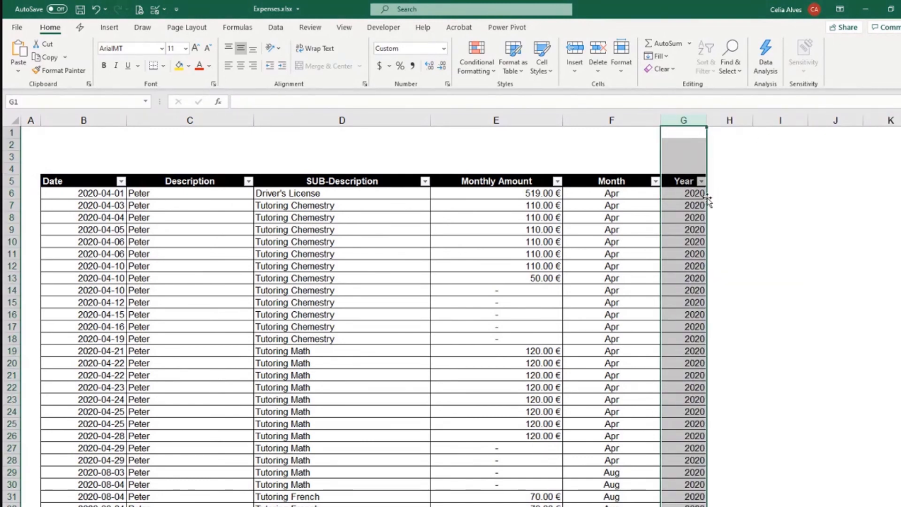
{"action": "left_click", "coordinate": [692, 194]}
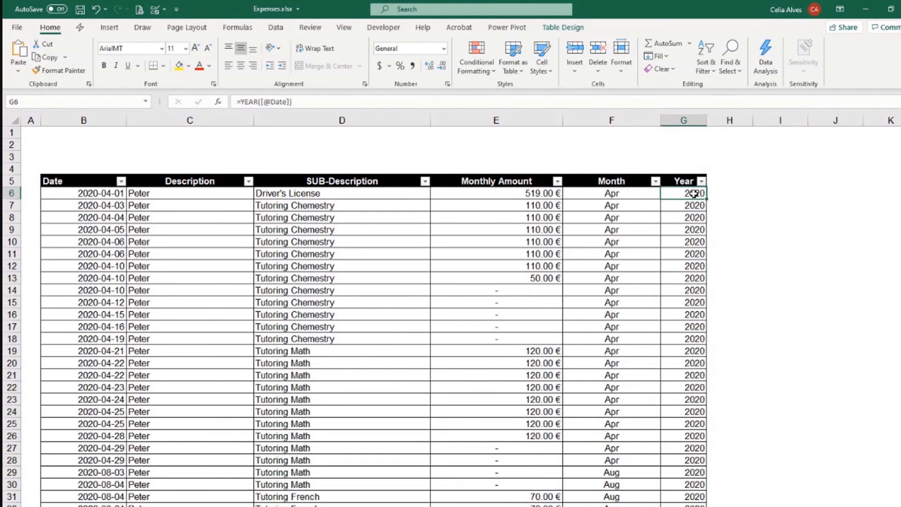